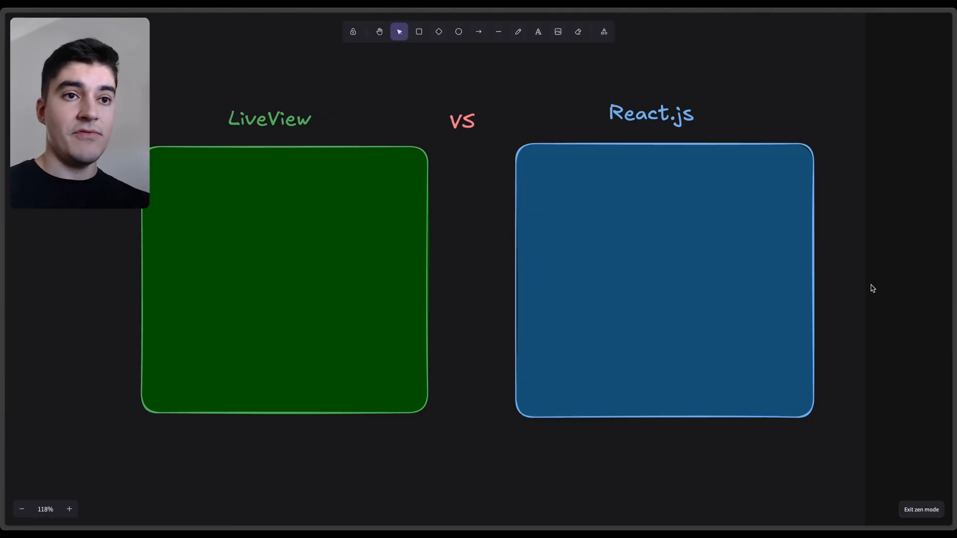
# - Add the '1 programming language' bullet and shorten the green LiveView box below it
pyautogui.click(283, 280)
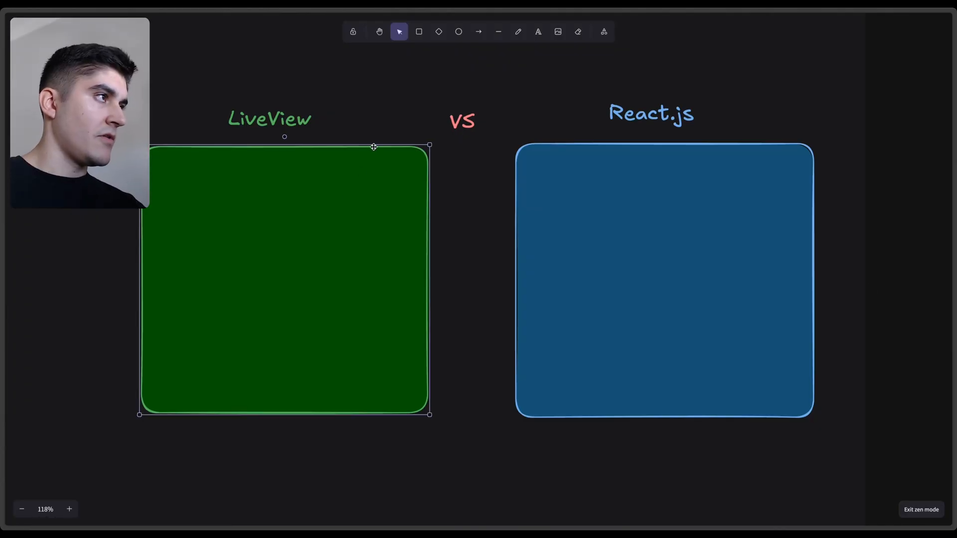
pyautogui.write('1 programming language')
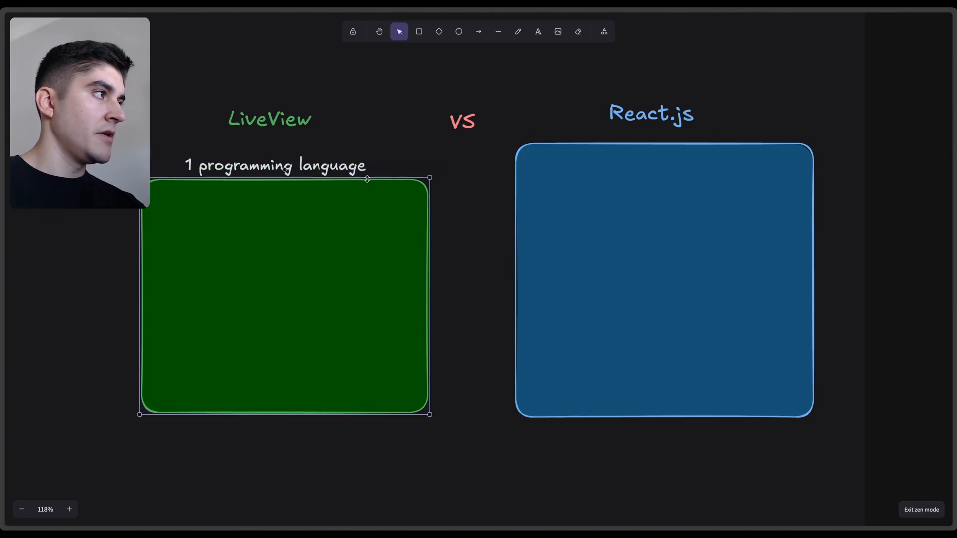
pyautogui.click(465, 182)
pyautogui.write('Easier to test')
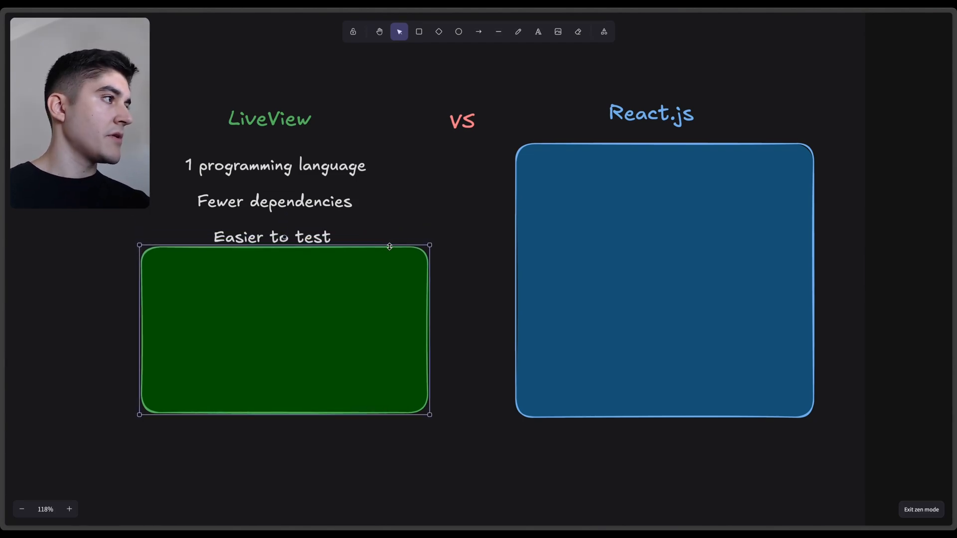
# - Select the green LiveView box to make room for 'Phoenix generators (auth)'
pyautogui.click(427, 232)
pyautogui.write('Phoenix generators (auth)')
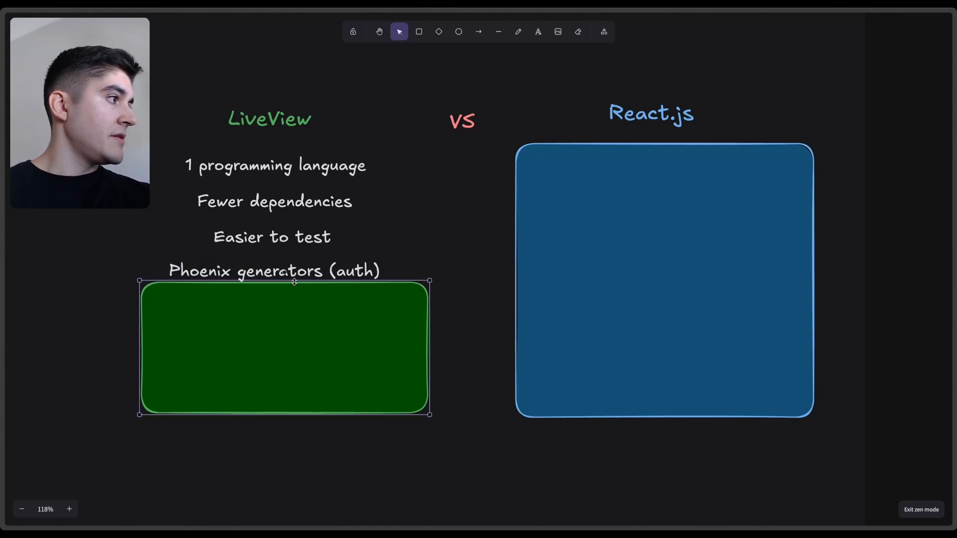
pyautogui.click(475, 244)
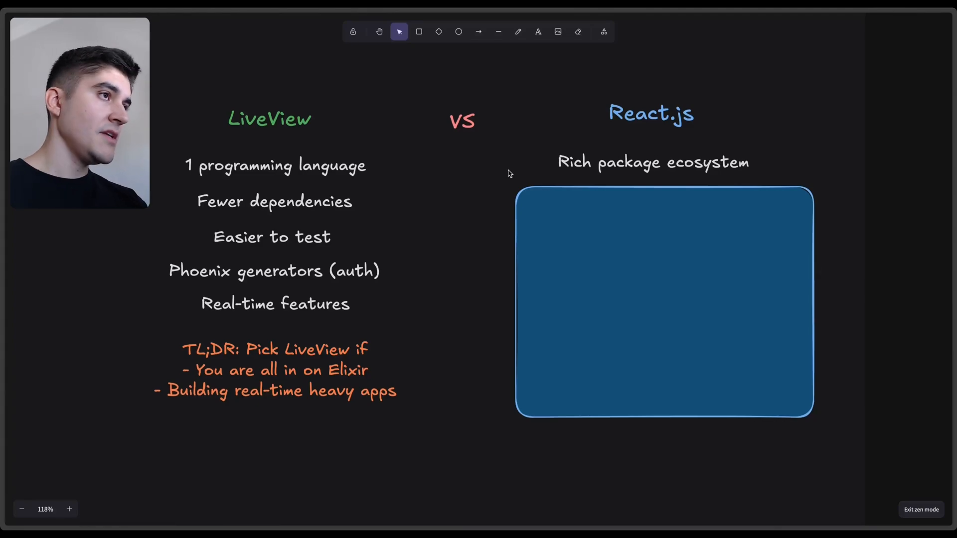
pyautogui.moveTo(572, 195)
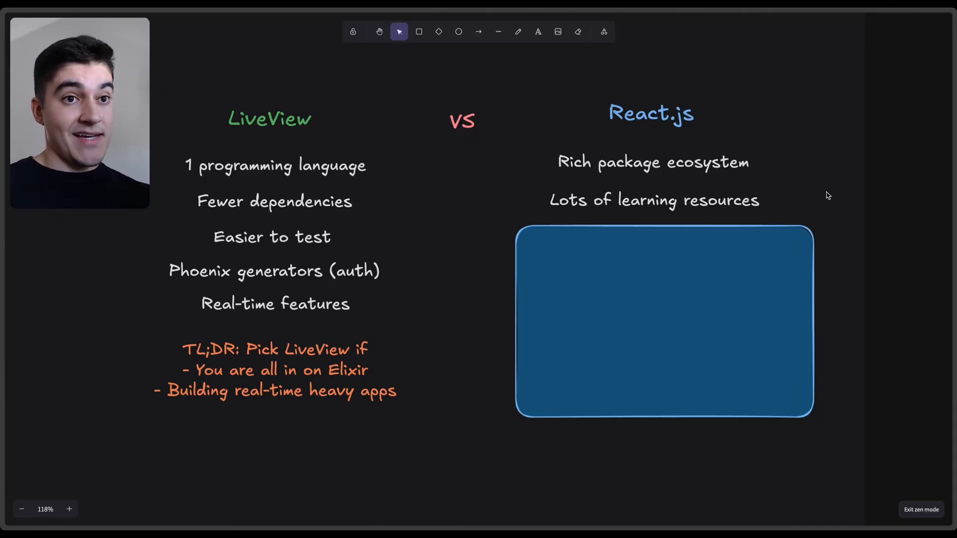
# - Select the blue React.js box to shrink it below 'Amazing LLM support'
pyautogui.click(663, 322)
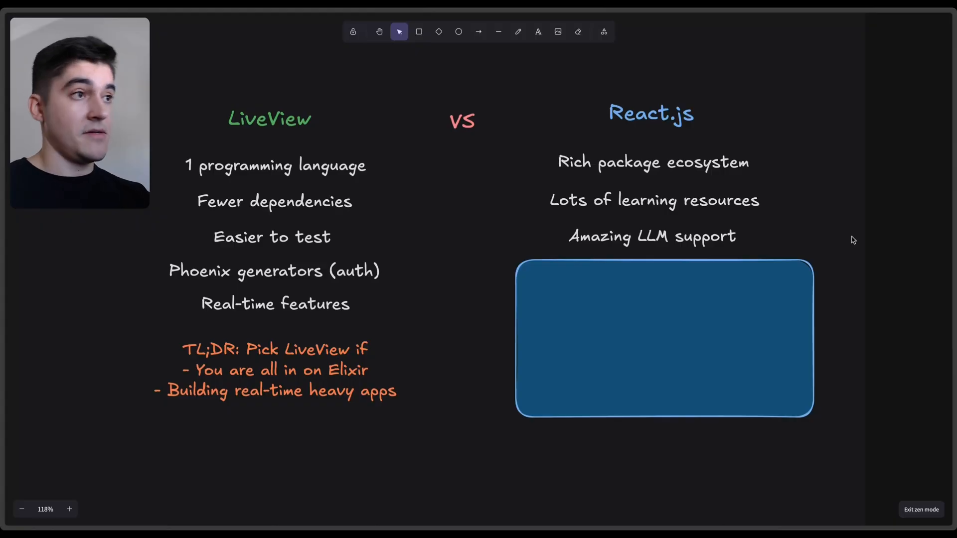
pyautogui.click(663, 338)
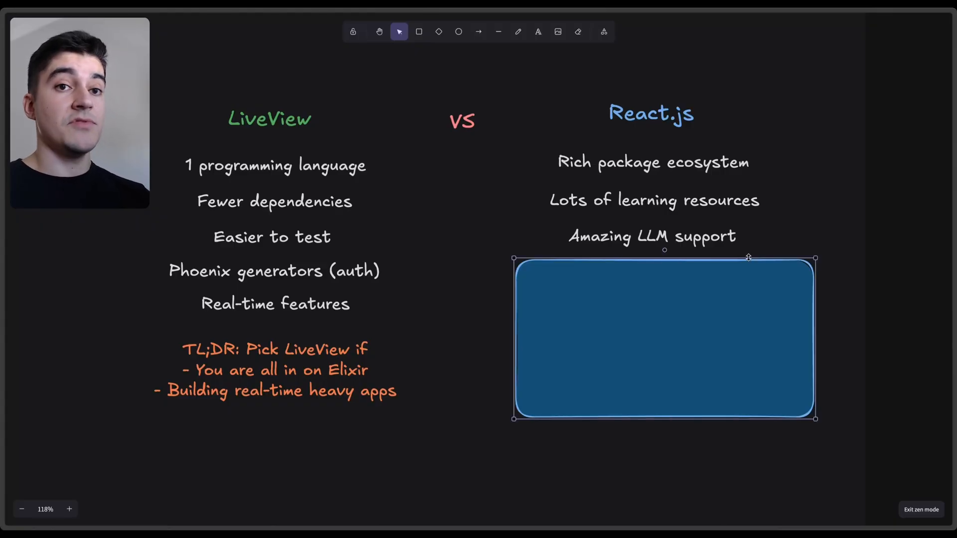